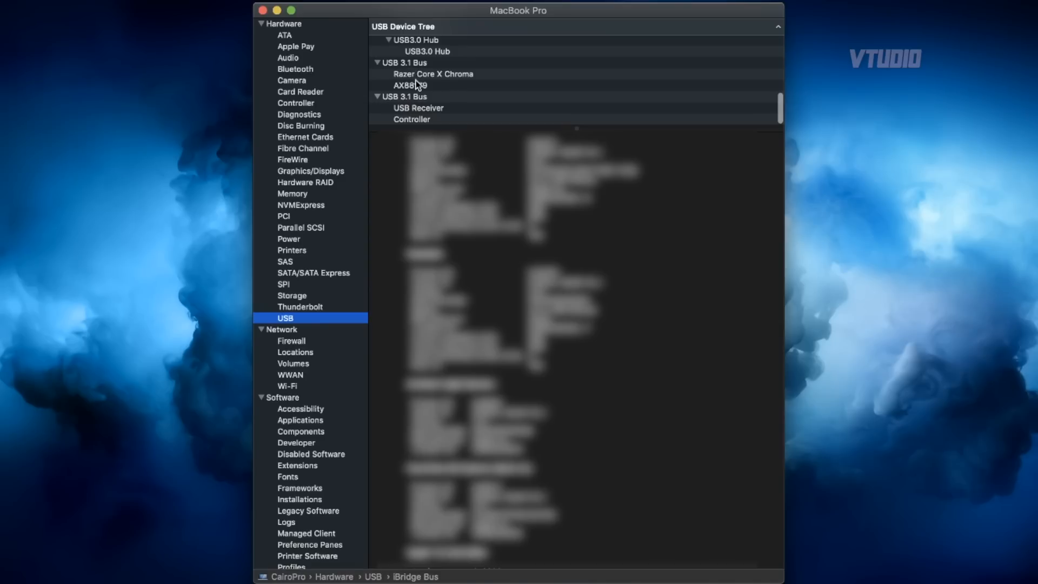
Confirm the AX88179 adapter under Razer Core X Chroma and dismiss the System Extension Blocked alert
{"action": "left_click", "coordinate": [411, 85]}
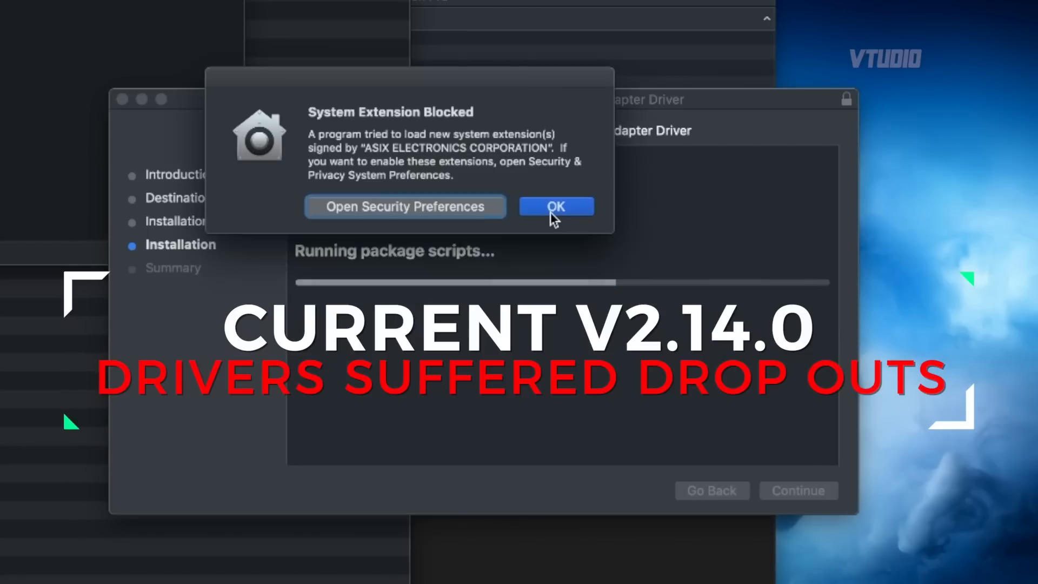
{"action": "left_click", "coordinate": [404, 207]}
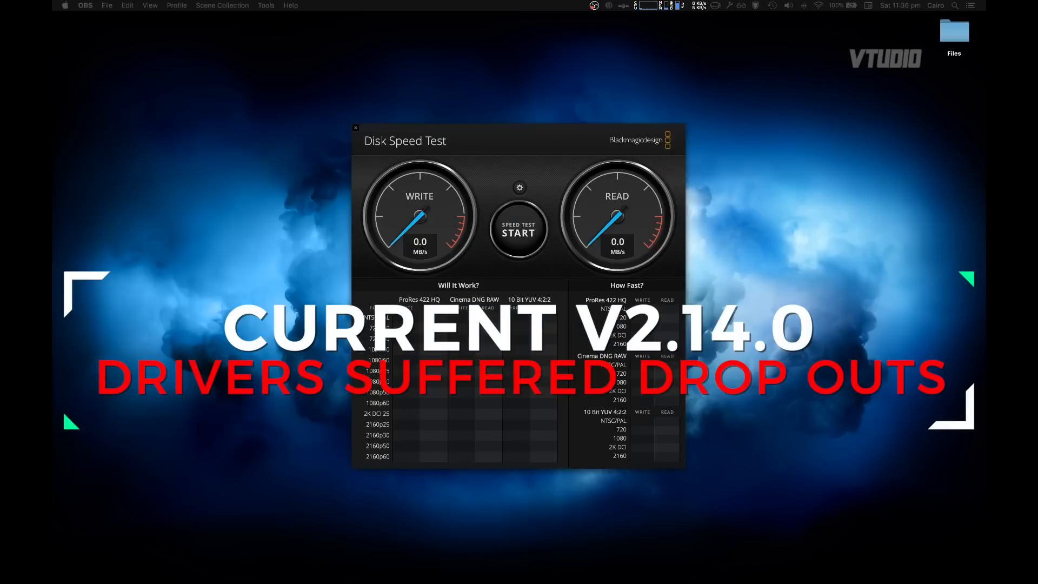
{"action": "left_click", "coordinate": [517, 229]}
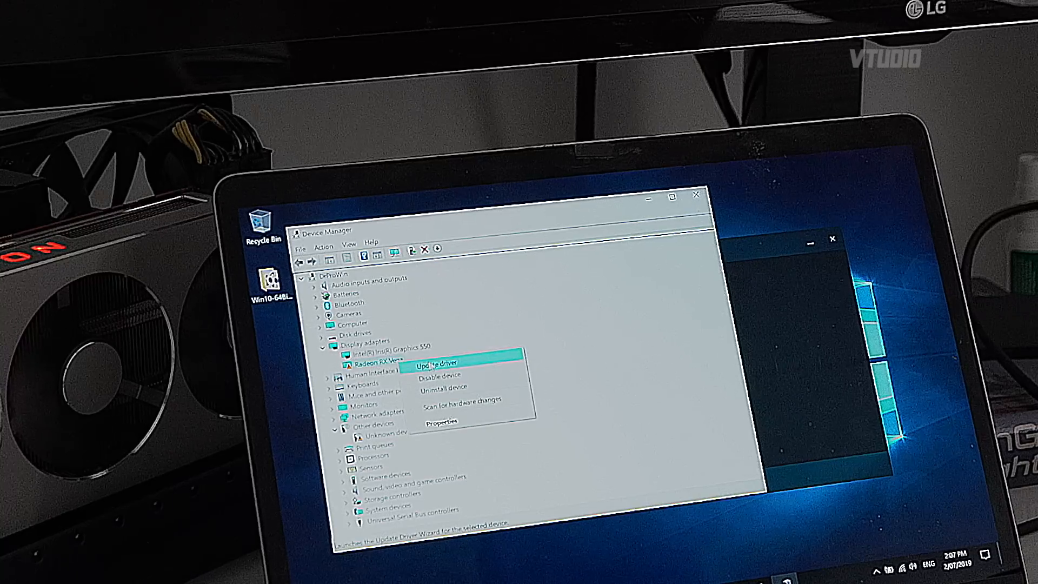
Update the Radeon RX Vega driver from the Win10-64Bit Radeon Software Adrenalin 2019 folder
{"action": "left_click", "coordinate": [435, 364]}
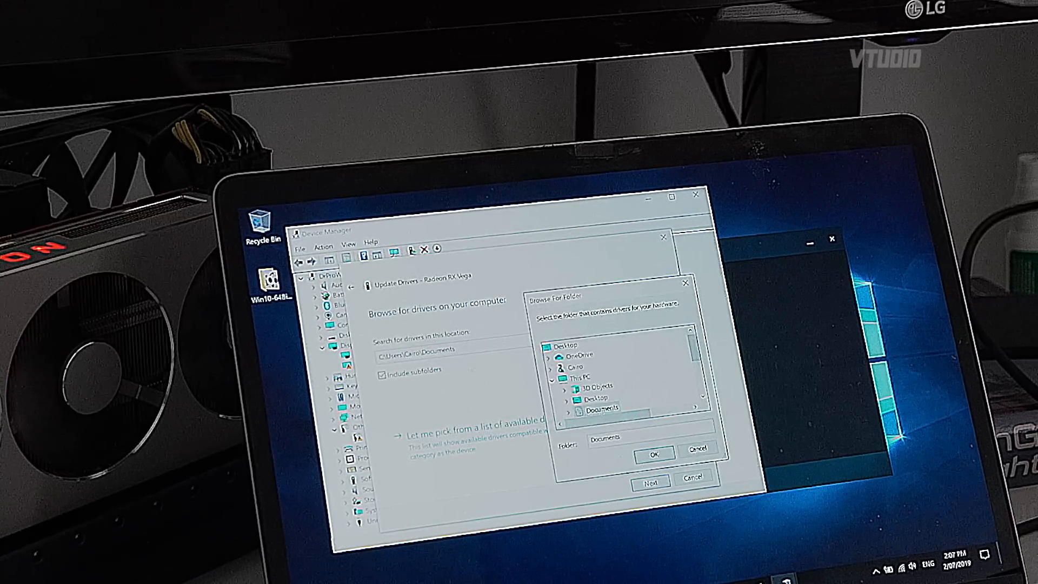
{"action": "left_click", "coordinate": [636, 366]}
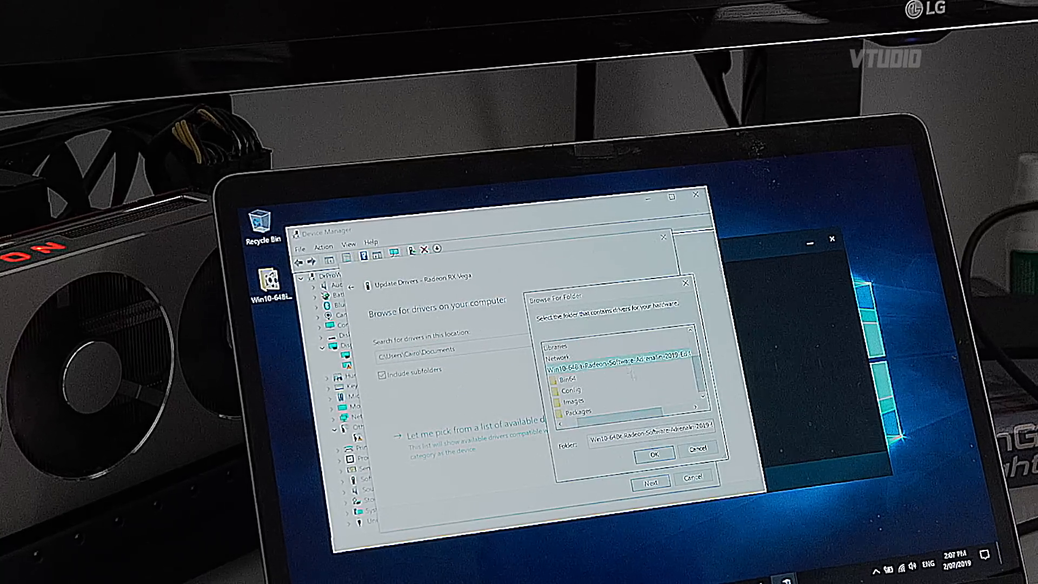
{"action": "left_click", "coordinate": [653, 455]}
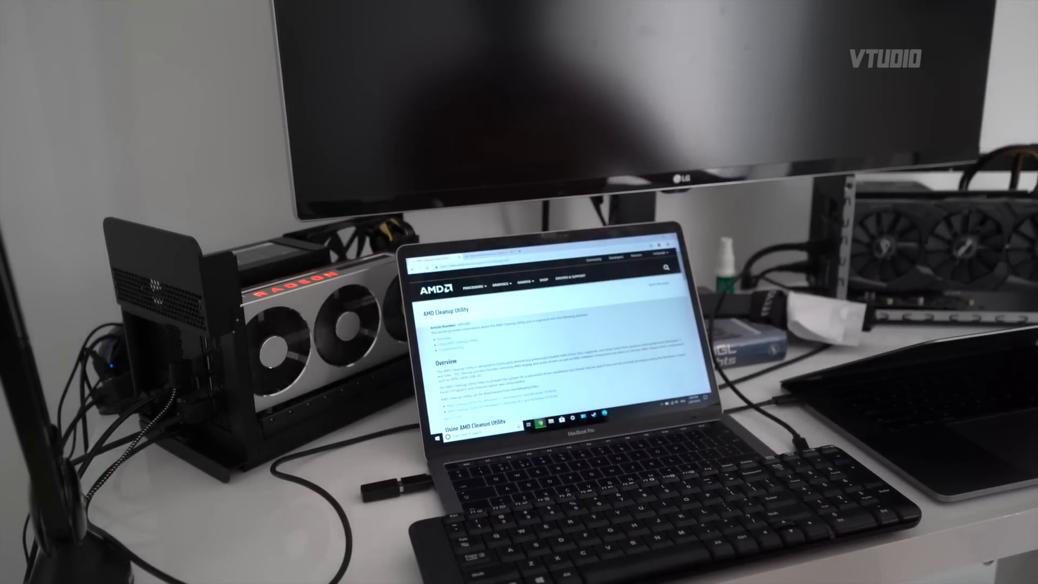
View the AMD Cleanup Utility page, then reach Windows recovery Startup Settings via Troubleshoot > Advanced options
{"action": "left_click", "coordinate": [438, 421]}
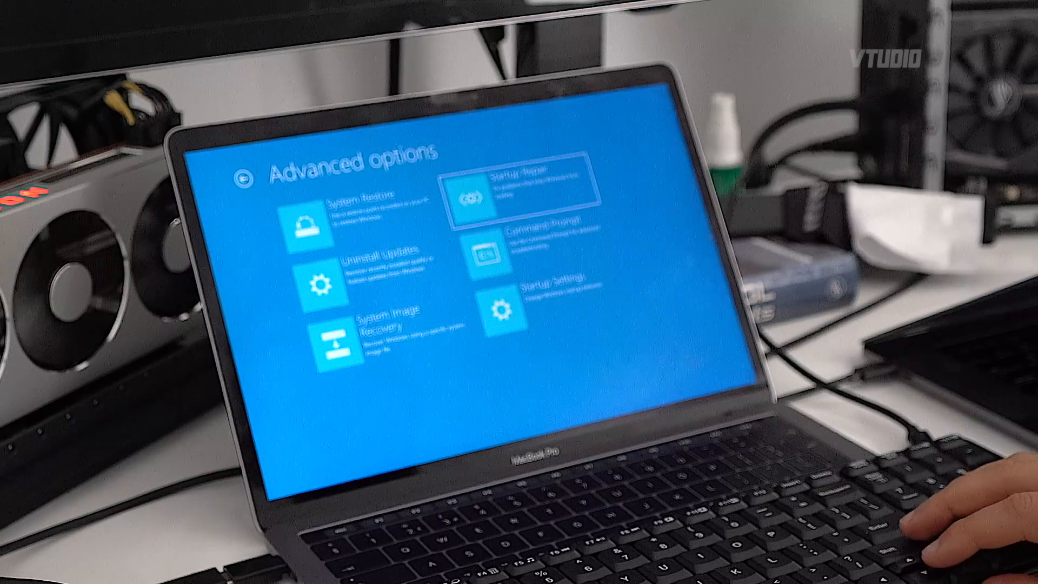
{"action": "left_click", "coordinate": [500, 308]}
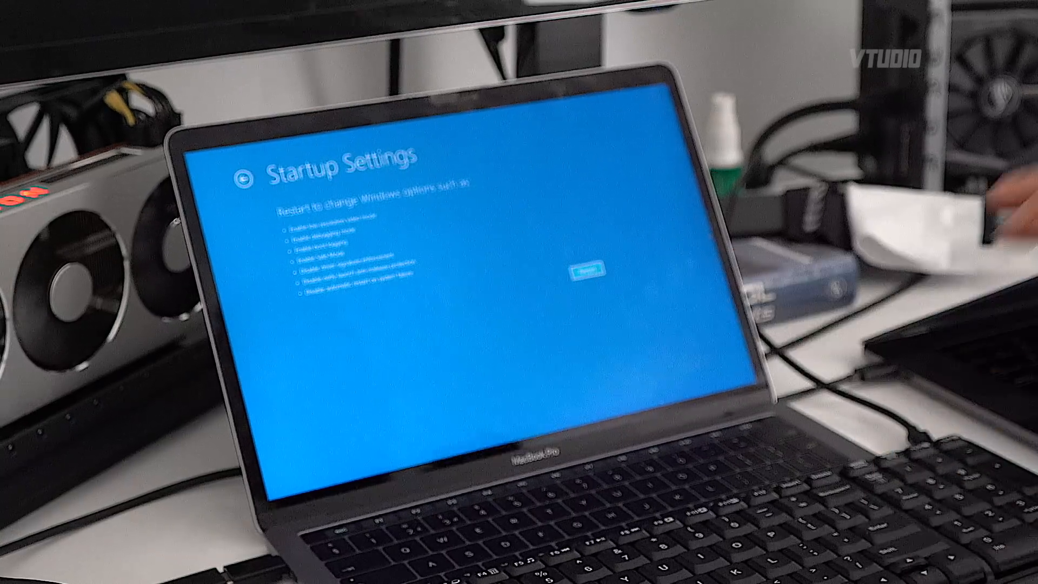